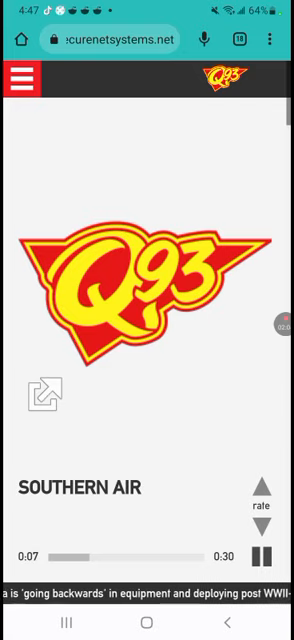
- Scroll down the q93fm.com homepage to the Music News story about Adele
{"action": "scroll", "scroll_direction": "down", "scroll_amount": 3}
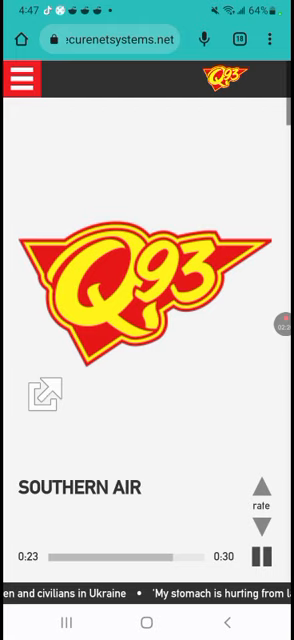
{"action": "scroll", "scroll_direction": "down", "scroll_amount": 3}
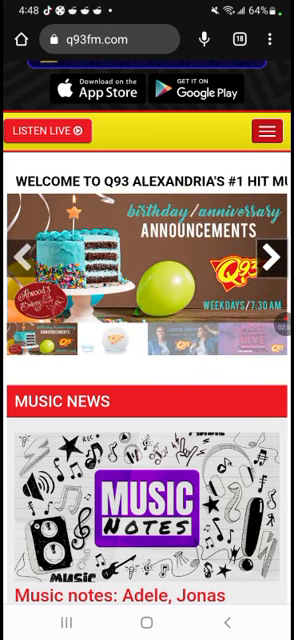
{"action": "scroll", "scroll_direction": "down", "scroll_amount": 3}
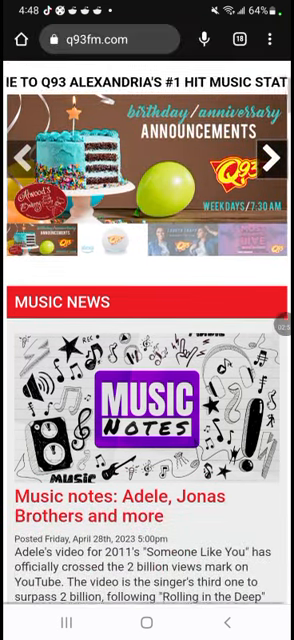
{"action": "scroll", "scroll_direction": "down", "scroll_amount": 3}
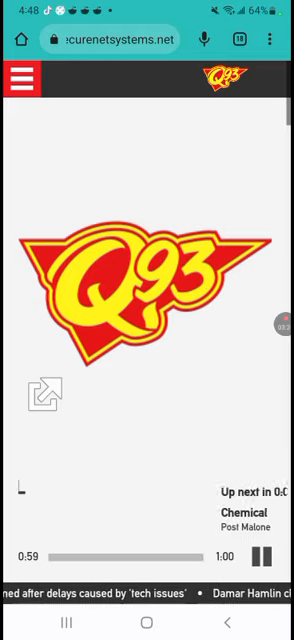
- Open Song search from the player menu and type "Su" to list matching songs
{"action": "left_click", "coordinate": [24, 78]}
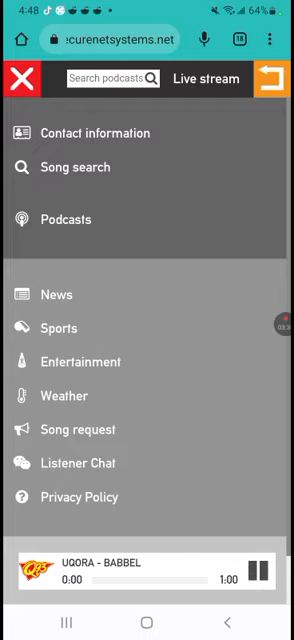
{"action": "left_click", "coordinate": [75, 167]}
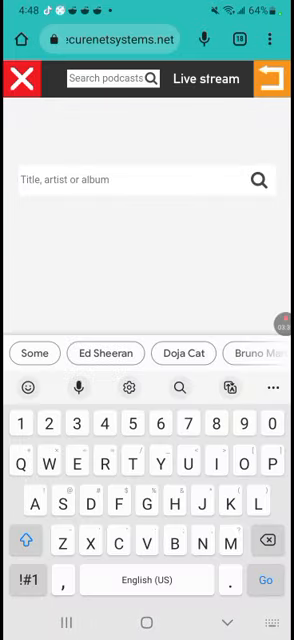
{"action": "type", "text": "Su"}
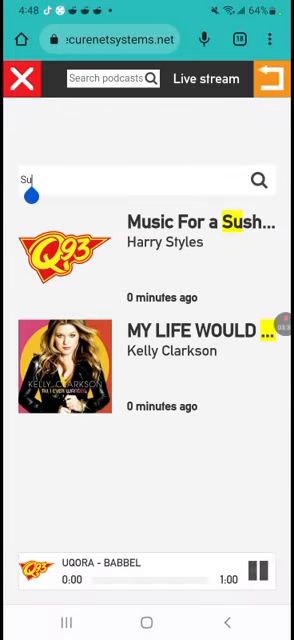